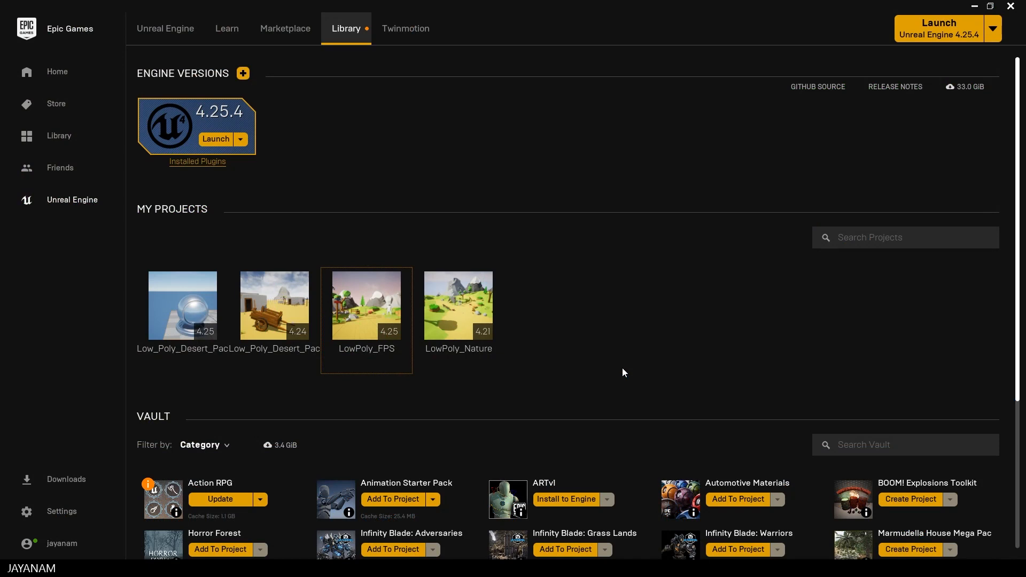
{"action": "mouse_move", "coordinate": [499, 228]}
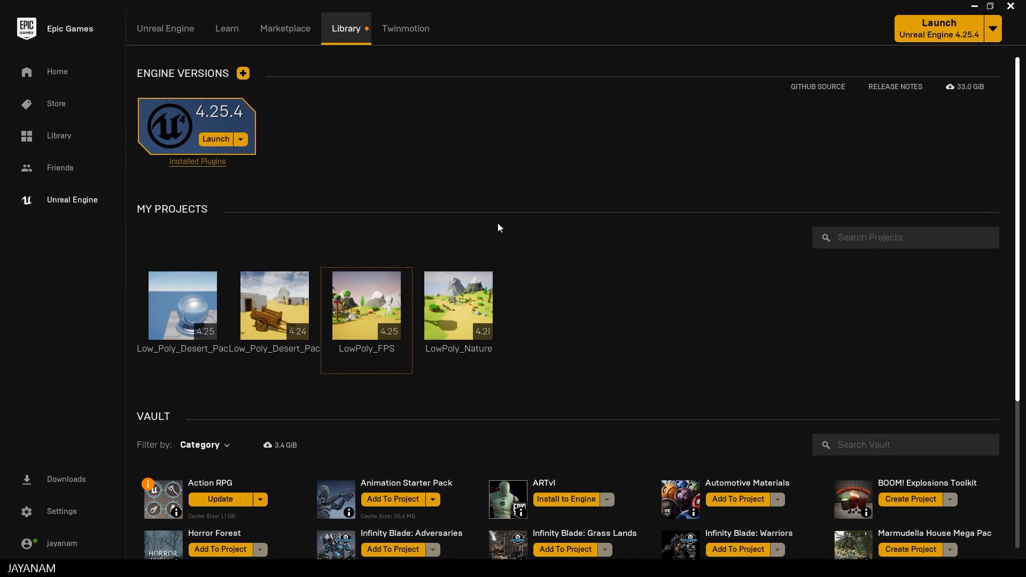
{"action": "mouse_move", "coordinate": [367, 304]}
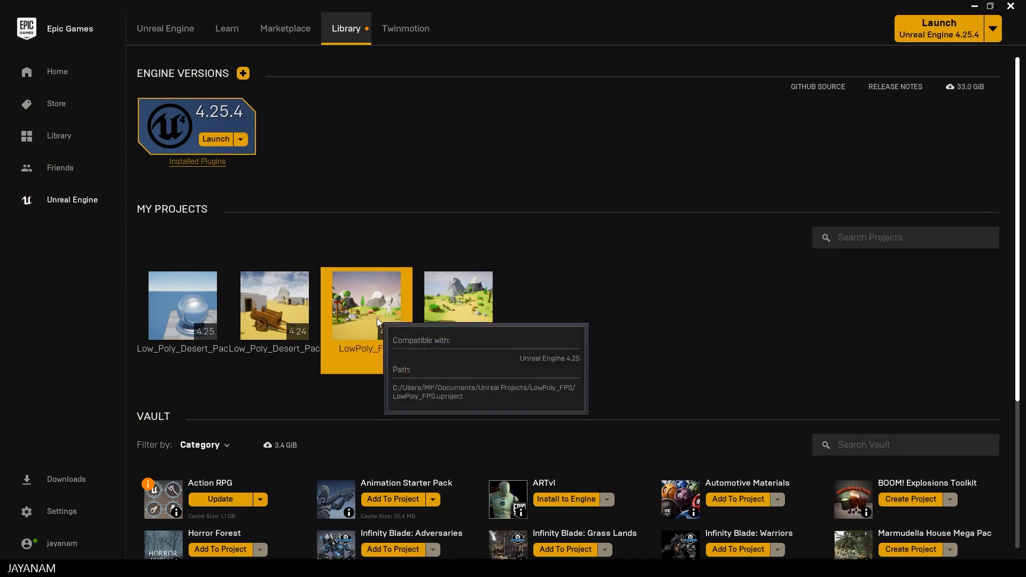
Open LowPoly_FPS from My Projects and accept rebuilding its missing modules
{"action": "double_click", "coordinate": [367, 305]}
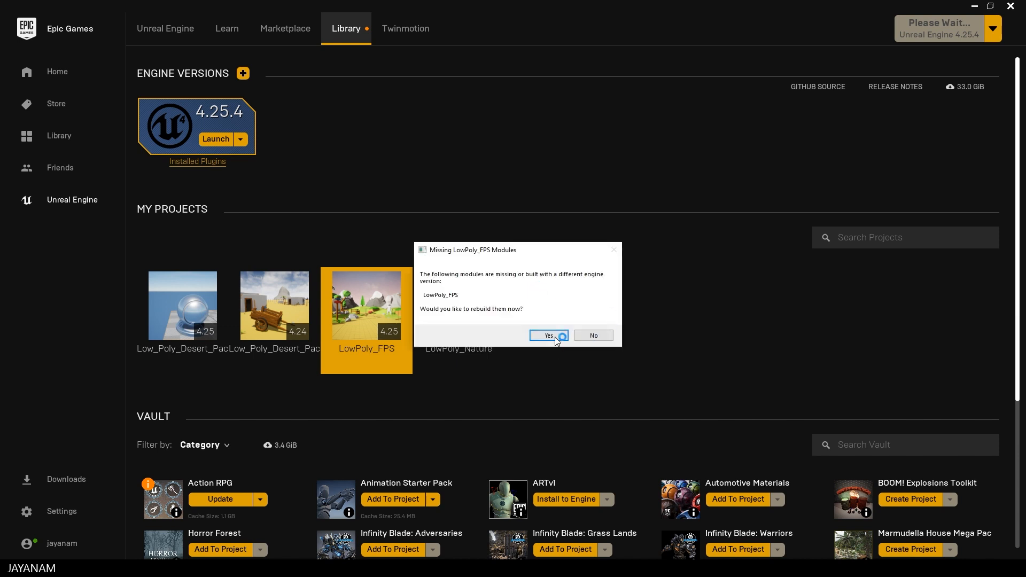
{"action": "left_click", "coordinate": [547, 336]}
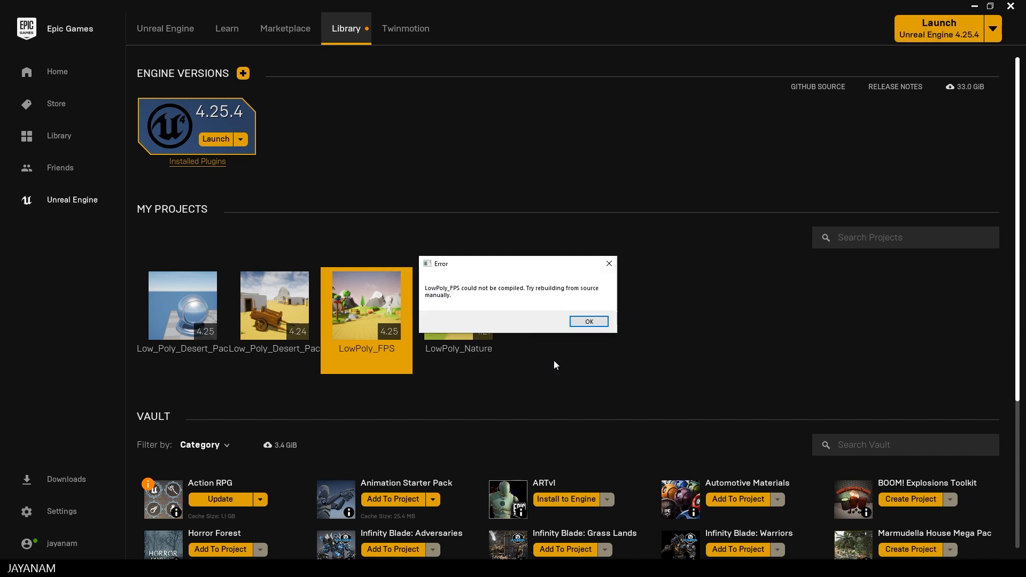
{"action": "mouse_move", "coordinate": [496, 294]}
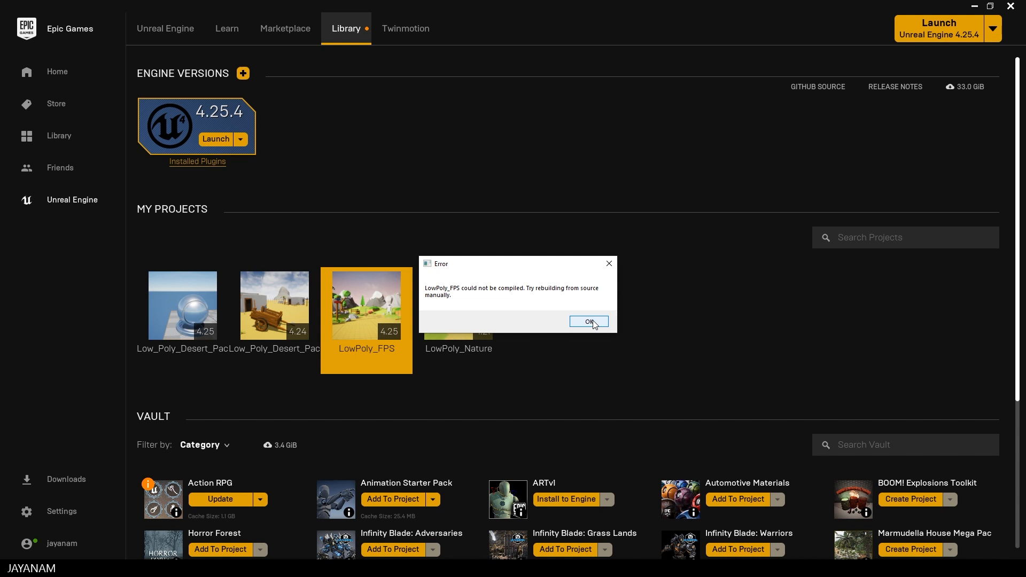
Dismiss the could-not-be-compiled error and show the LowPoly_FPS project folder in File Explorer
{"action": "left_click", "coordinate": [588, 322]}
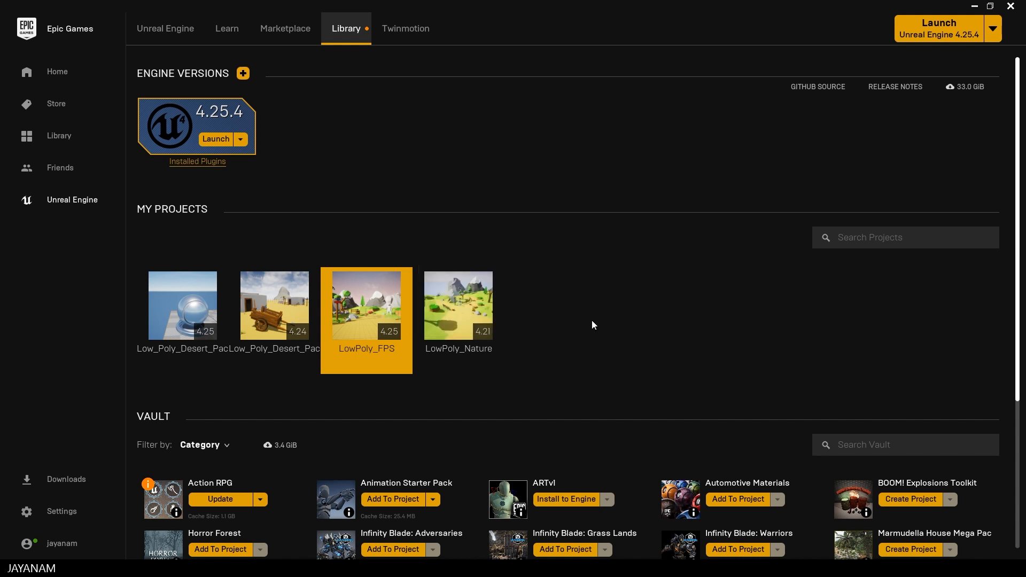
{"action": "mouse_move", "coordinate": [359, 323]}
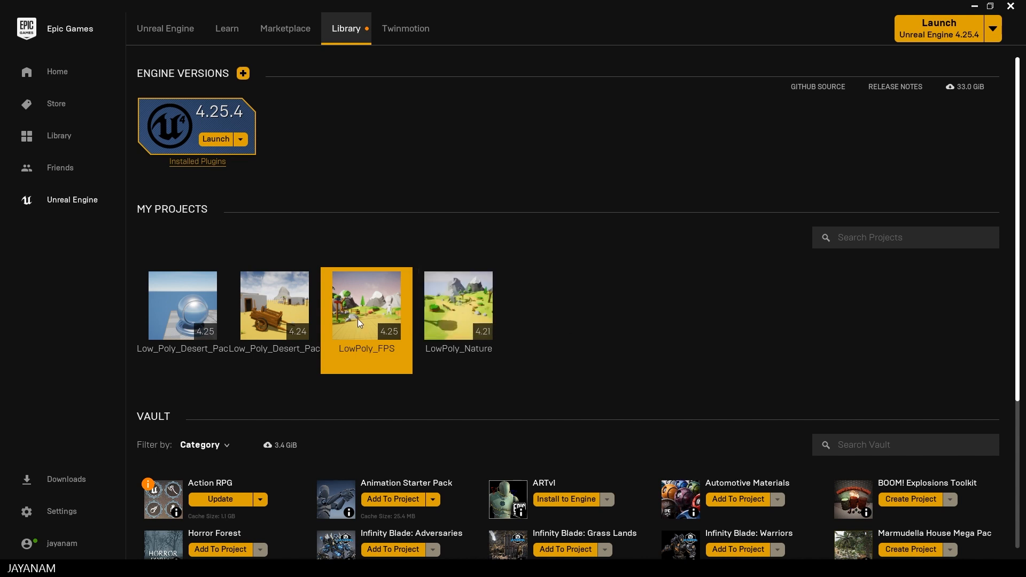
{"action": "right_click", "coordinate": [367, 305]}
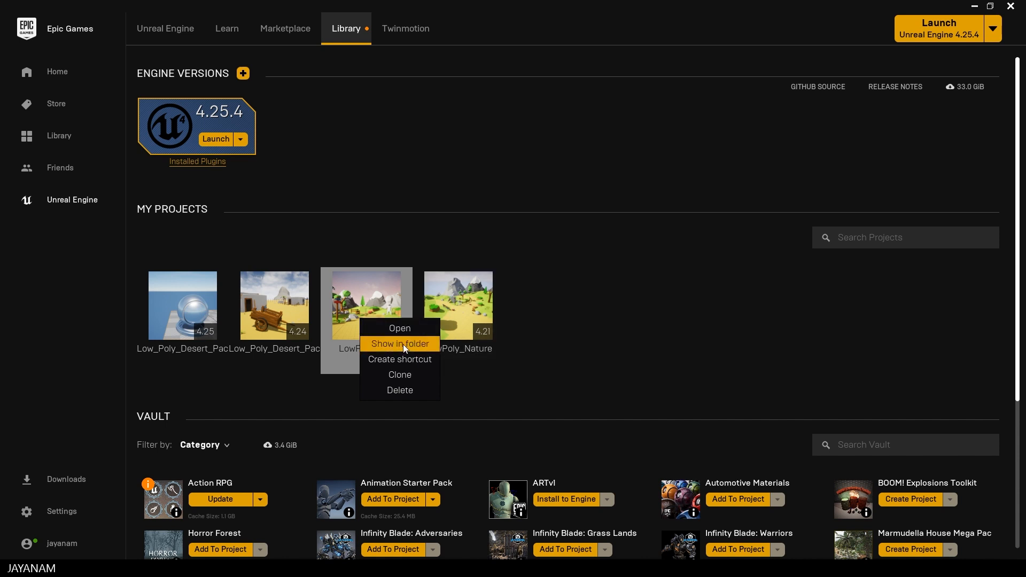
{"action": "left_click", "coordinate": [400, 343]}
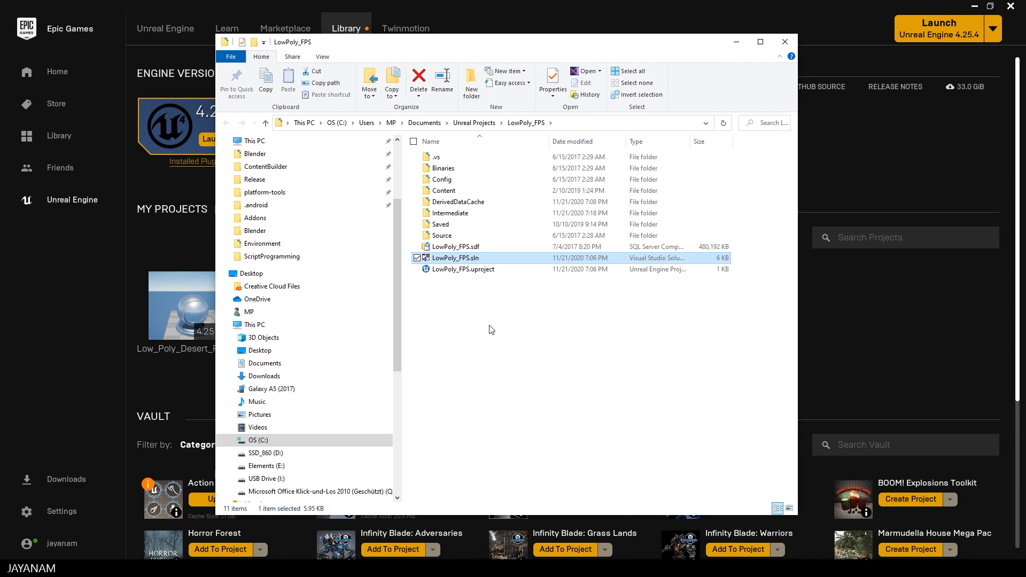
Open LowPoly_FPS.sln in Visual Studio and build the project, exposing private RelativeRotation errors
{"action": "double_click", "coordinate": [455, 257]}
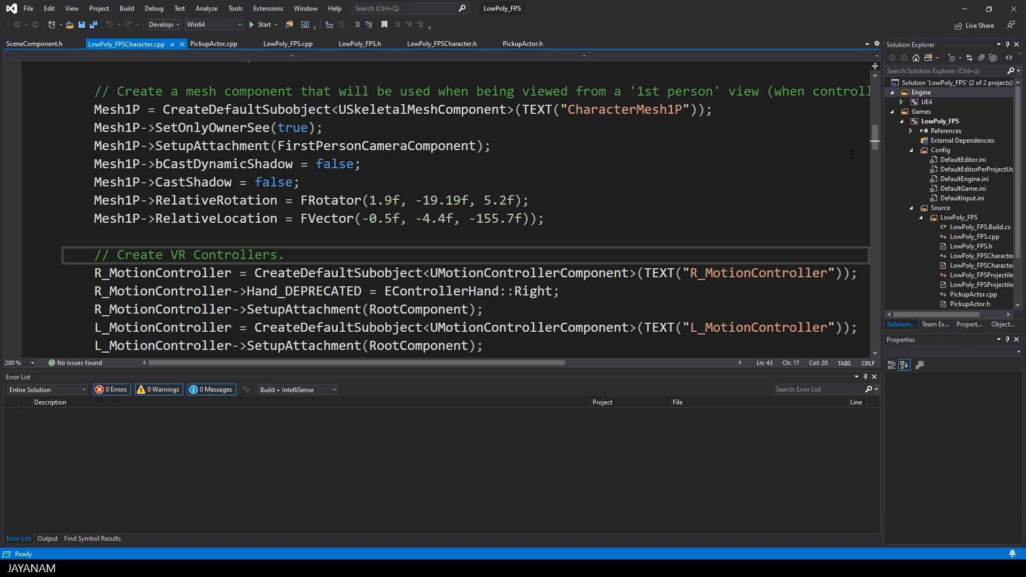
{"action": "right_click", "coordinate": [941, 121]}
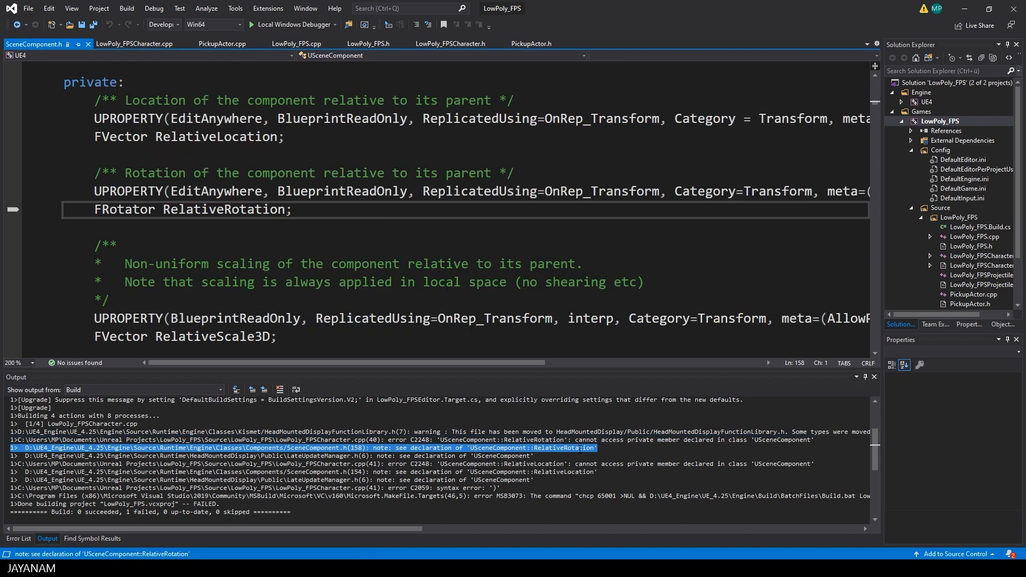
Search SceneComponent.h for RelativeRotation, then SetRelativeRotation, to locate its public declarations
{"action": "double_click", "coordinate": [225, 209]}
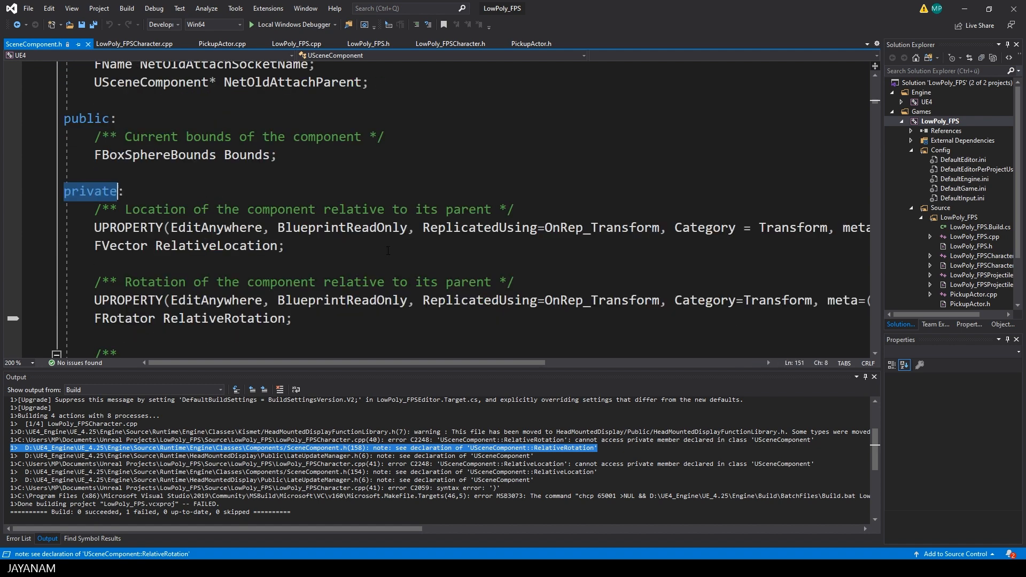
{"action": "scroll", "scroll_direction": "down", "scroll_amount": 3}
{"action": "type", "text": "RelativeRotation"}
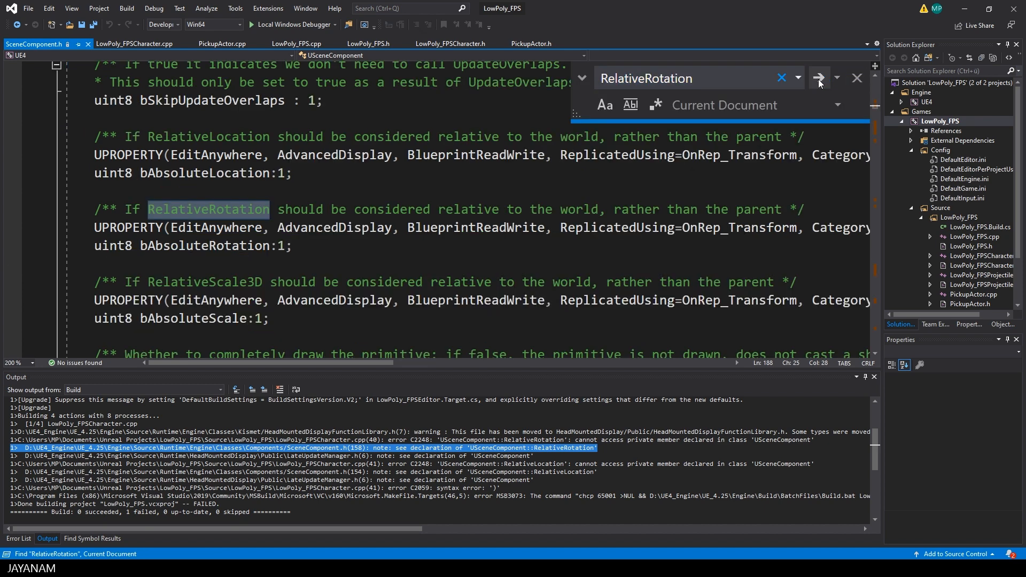
{"action": "left_click", "coordinate": [819, 79]}
{"action": "type", "text": "Set"}
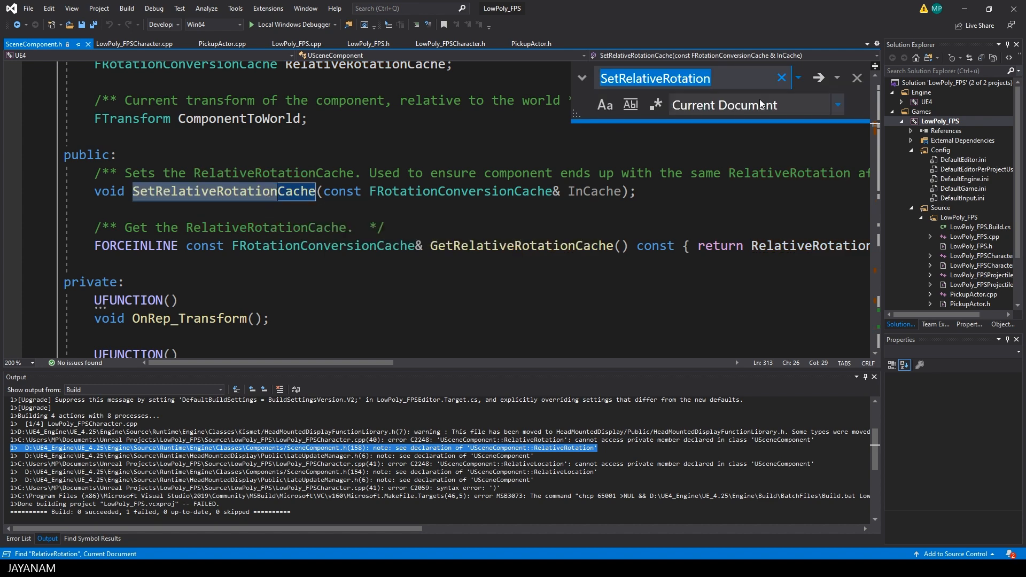
{"action": "left_click", "coordinate": [817, 78]}
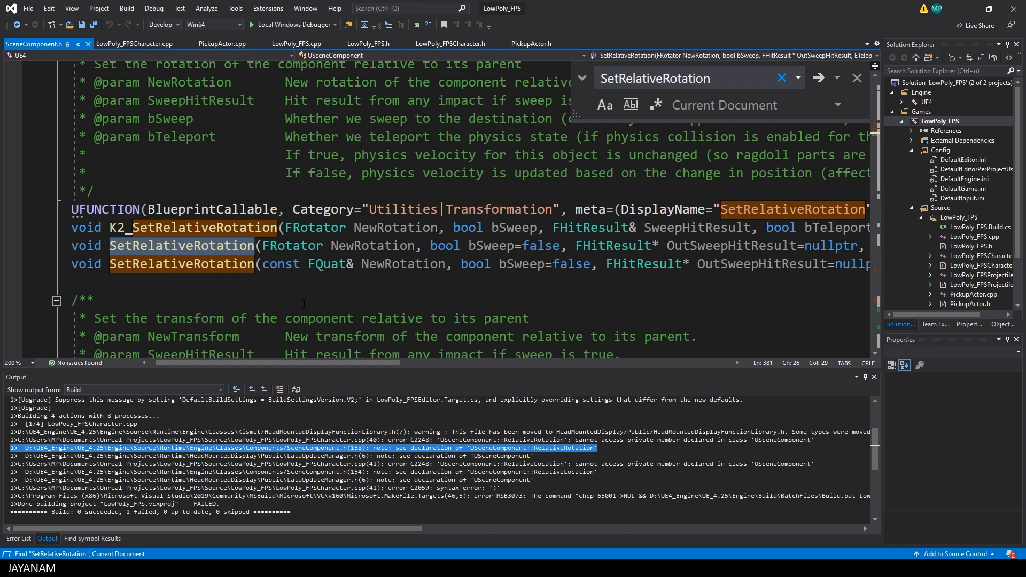
{"action": "mouse_move", "coordinate": [819, 78]}
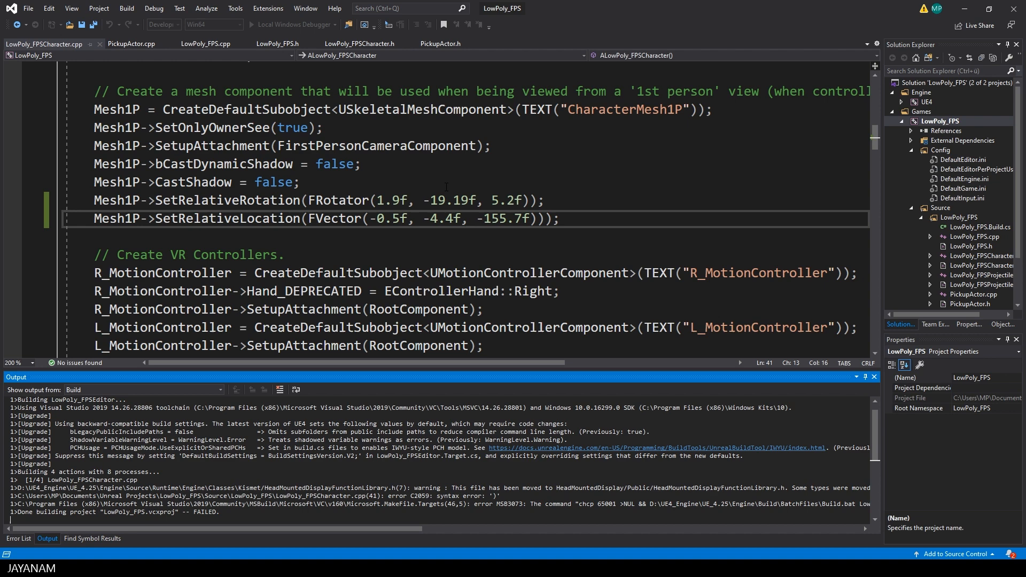
Switch Mesh1P to SetRelativeRotation/SetRelativeLocation, remove the extra ')', and rebuild LowPoly_FPS
{"action": "left_click", "coordinate": [18, 539]}
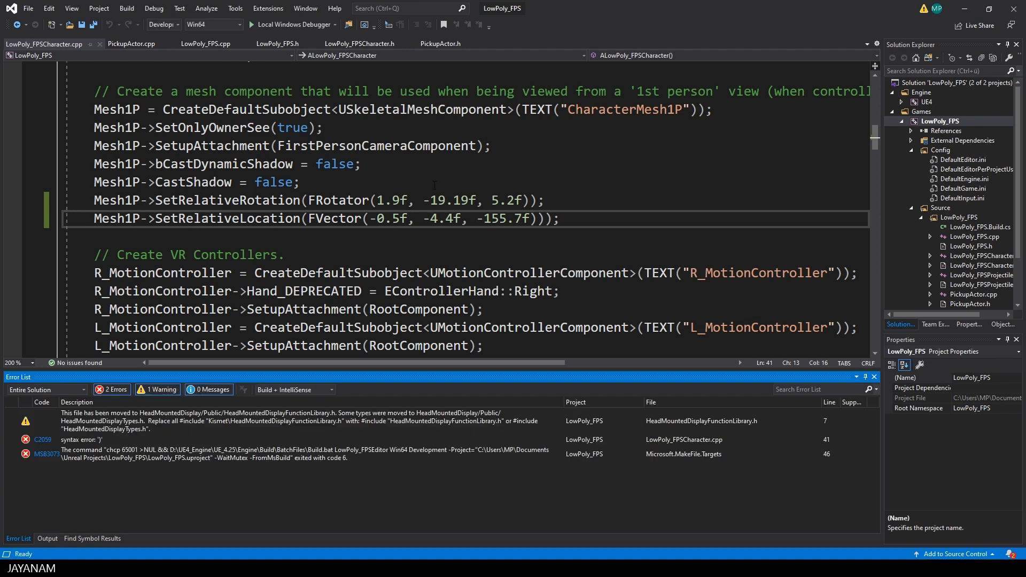
{"action": "left_click", "coordinate": [549, 218]}
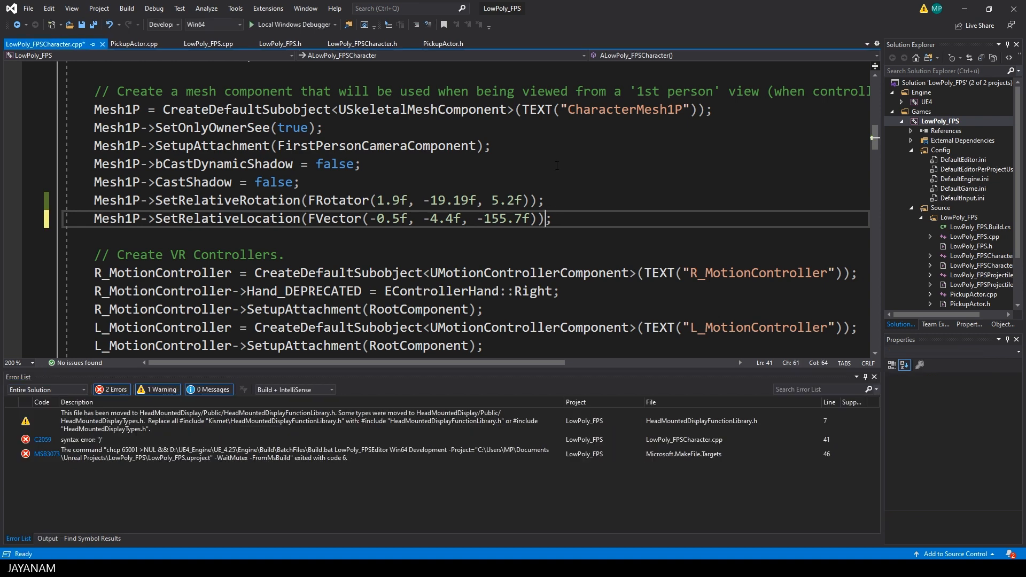
{"action": "right_click", "coordinate": [960, 122]}
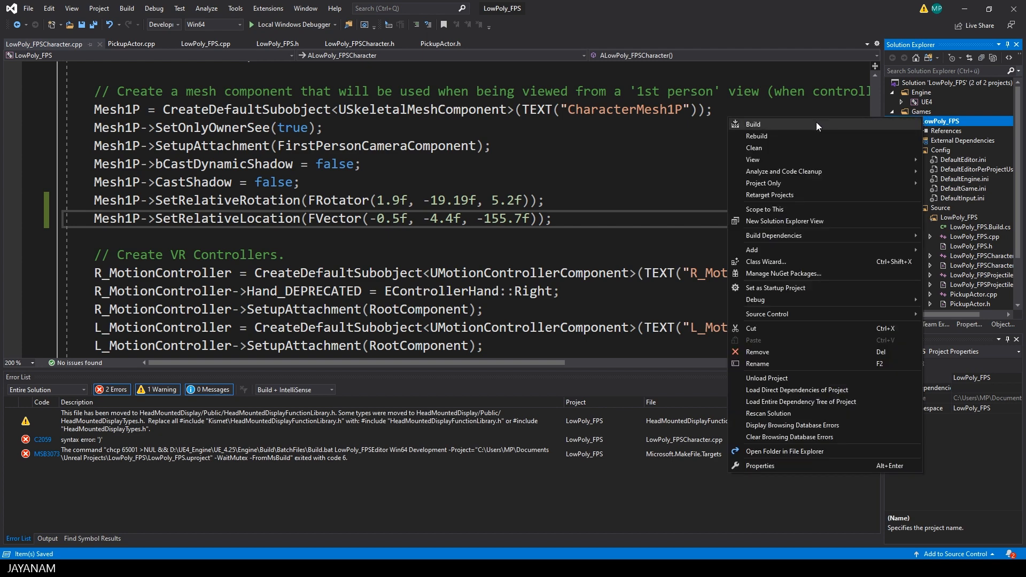
{"action": "left_click", "coordinate": [753, 124]}
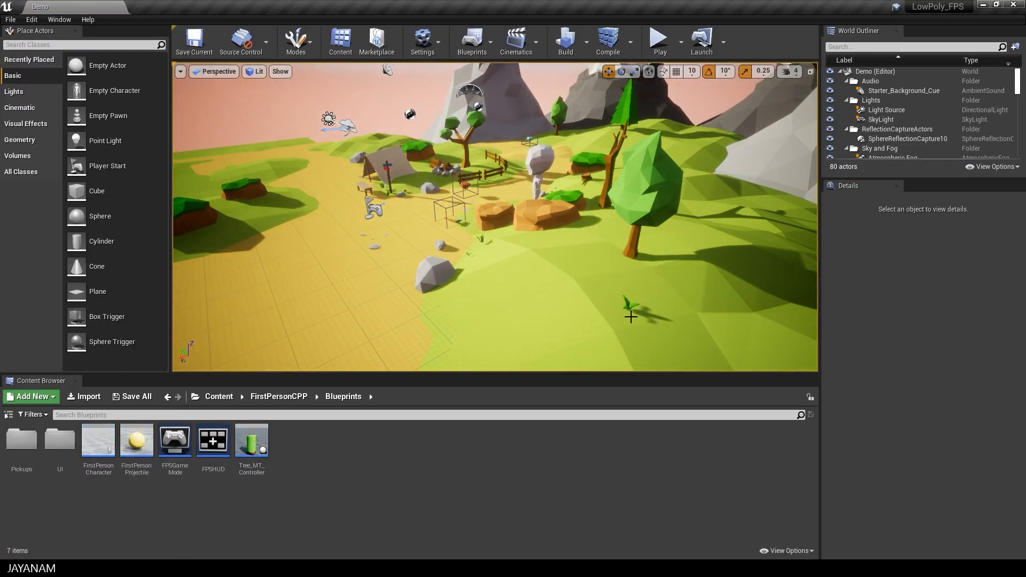
{"action": "mouse_move", "coordinate": [660, 41]}
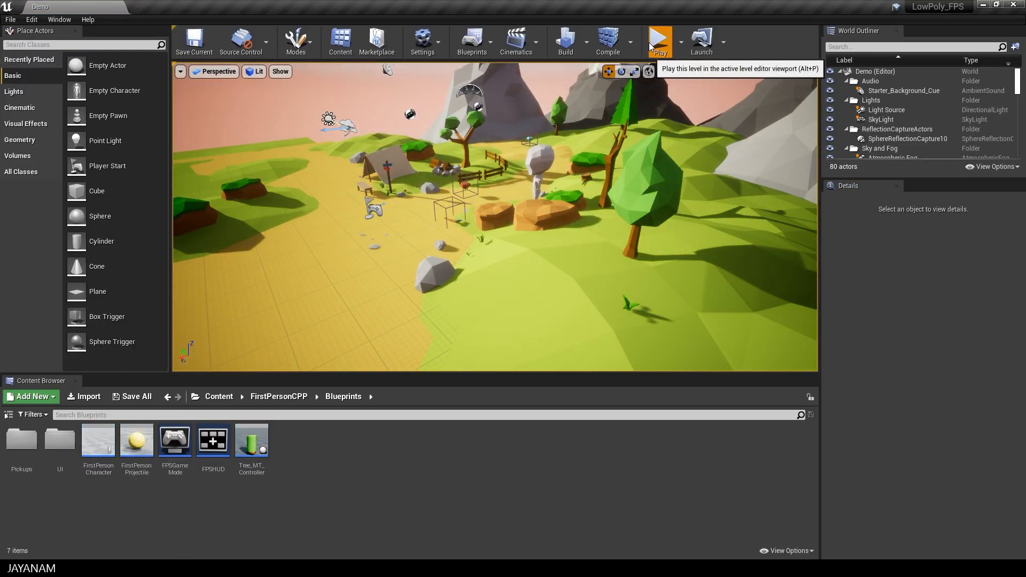
Play the Demo level in the editor to see the first-person game view
{"action": "left_click", "coordinate": [659, 42]}
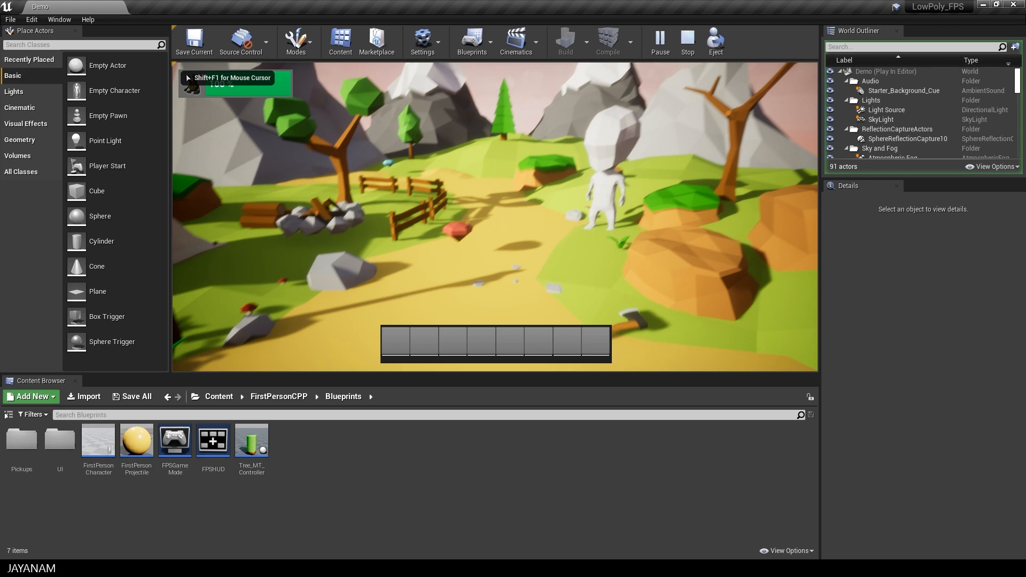